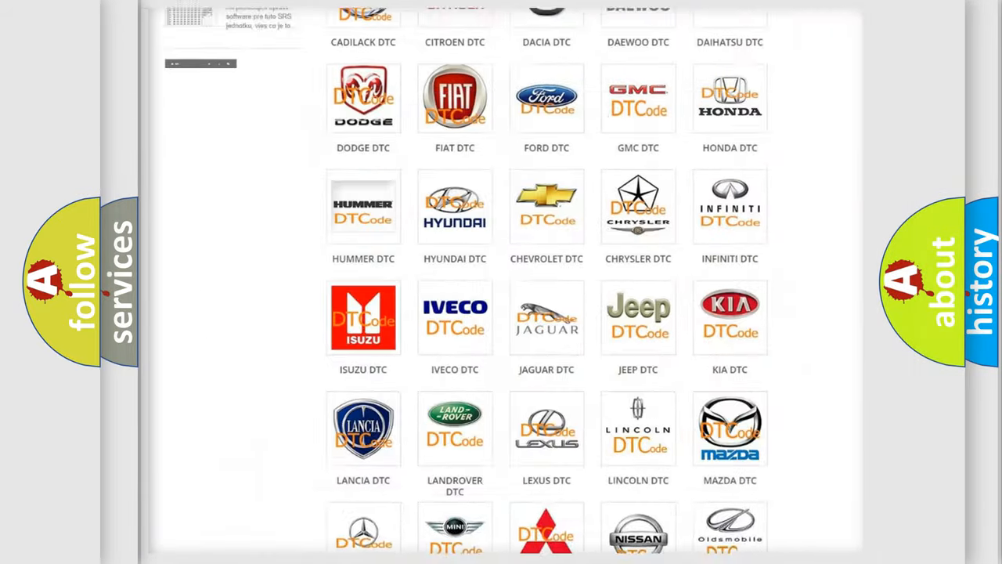
Step: Enter the Ford DTC category to reach its trouble-code listing, landing on code B14CE15
scroll(up, 3)
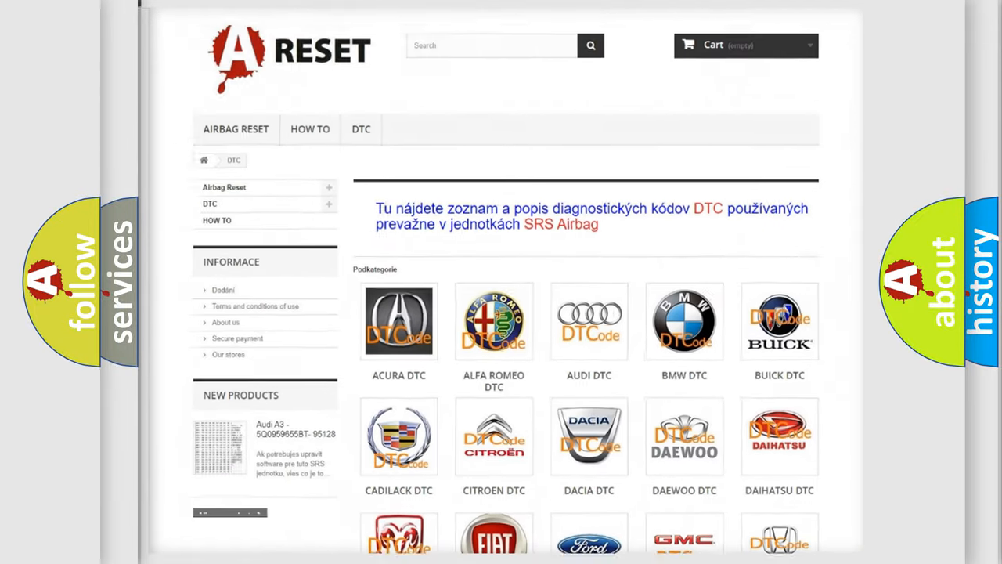
scroll(down, 3)
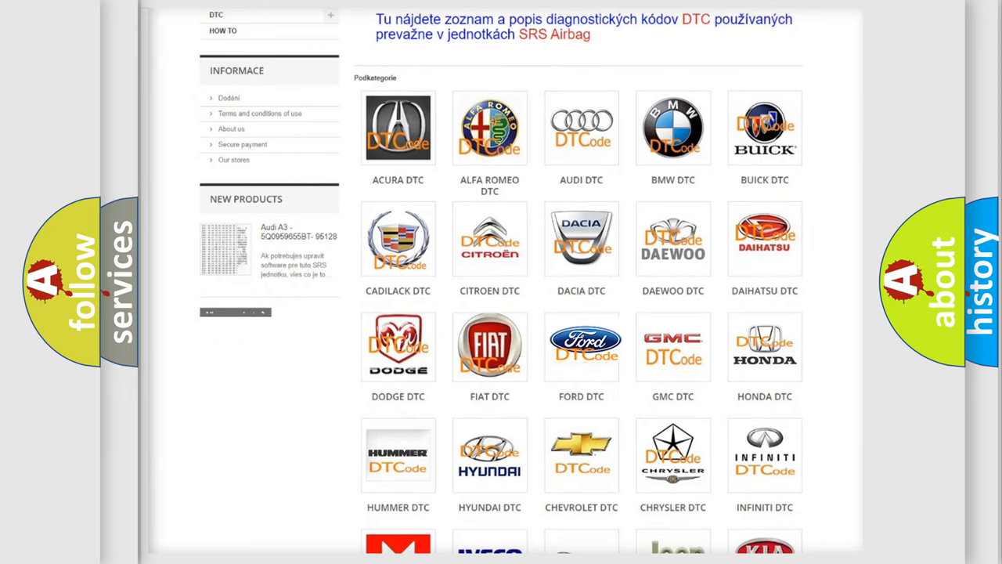
click(581, 346)
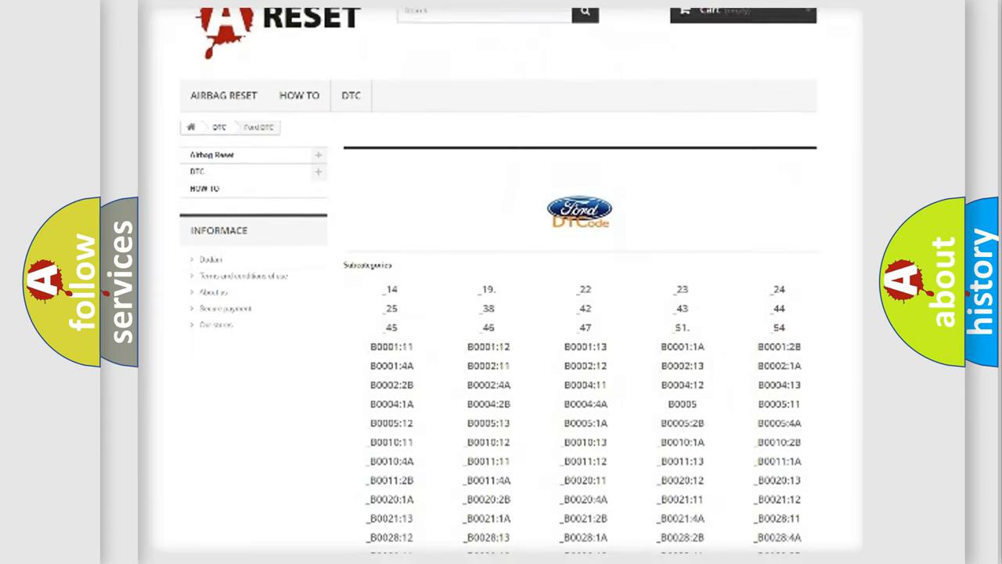
scroll(down, 3)
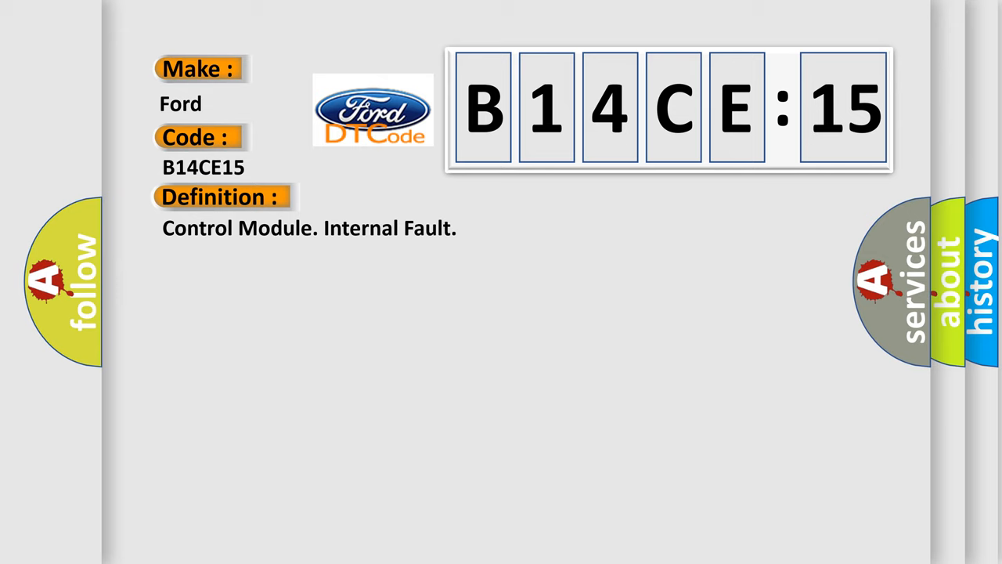
Step: Show B14CE15's description: stored when the subwoofer module registers an internal fault
click(407, 197)
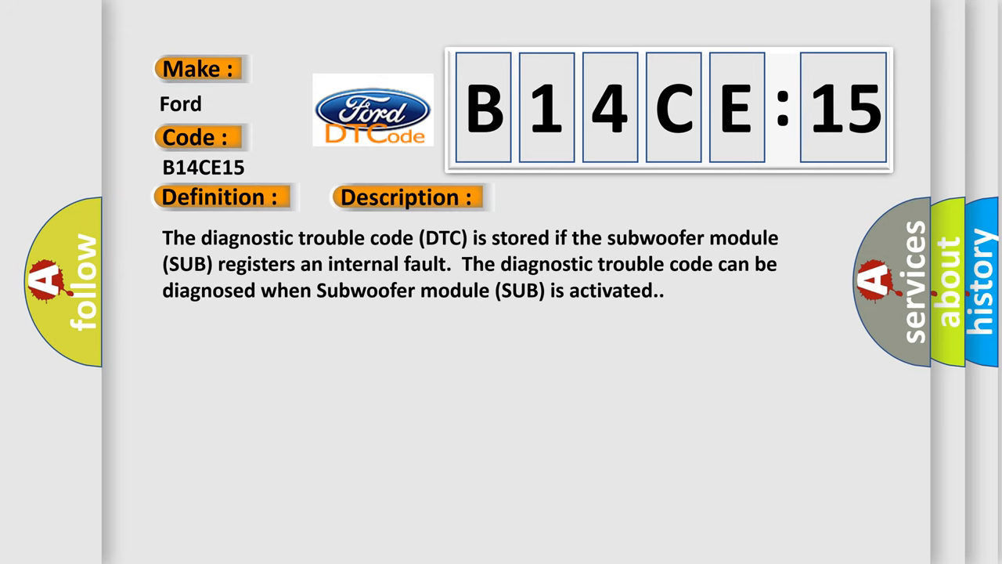